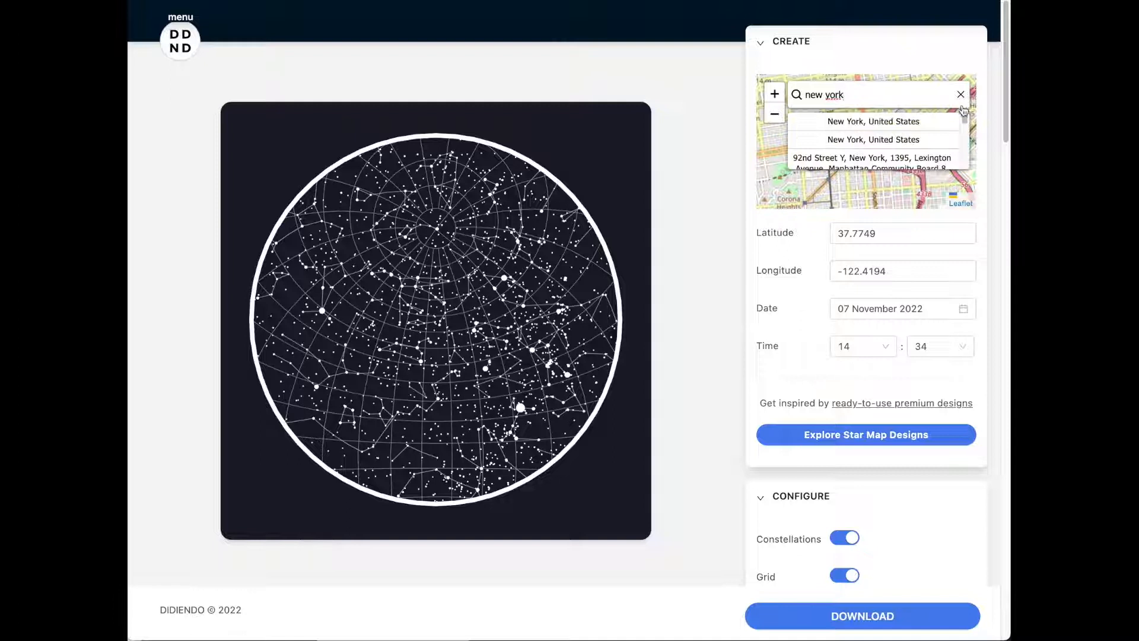
Choose 'New York, United States' from the location search results
{"action": "left_click", "coordinate": [874, 121]}
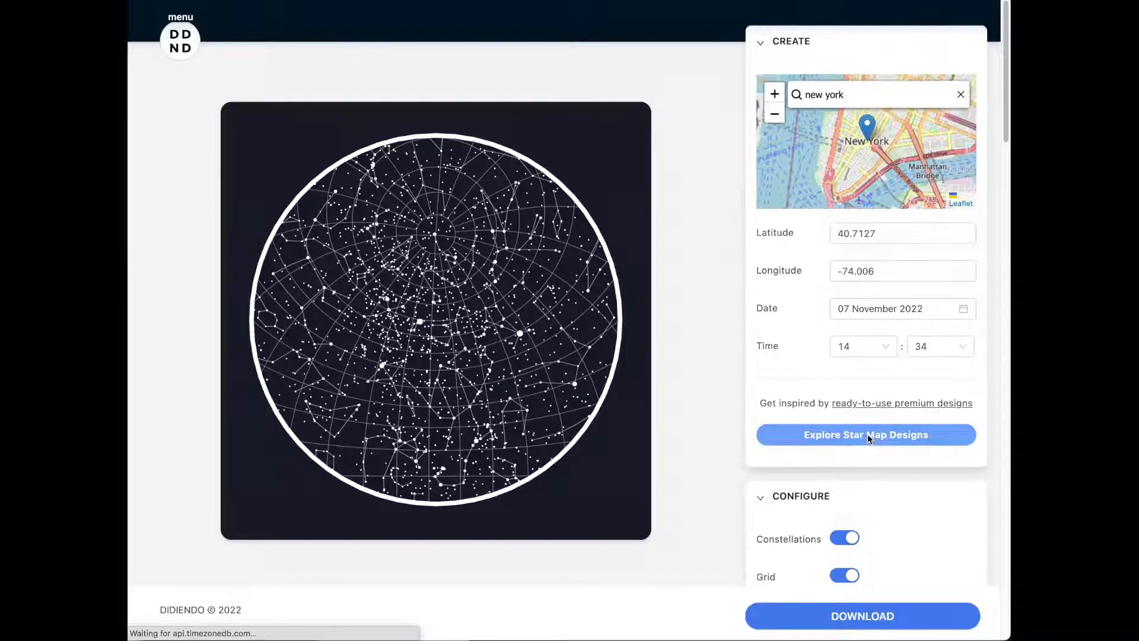
Browse the premium star map design gallery down to the Golden Night Sky design
{"action": "left_click", "coordinate": [865, 434]}
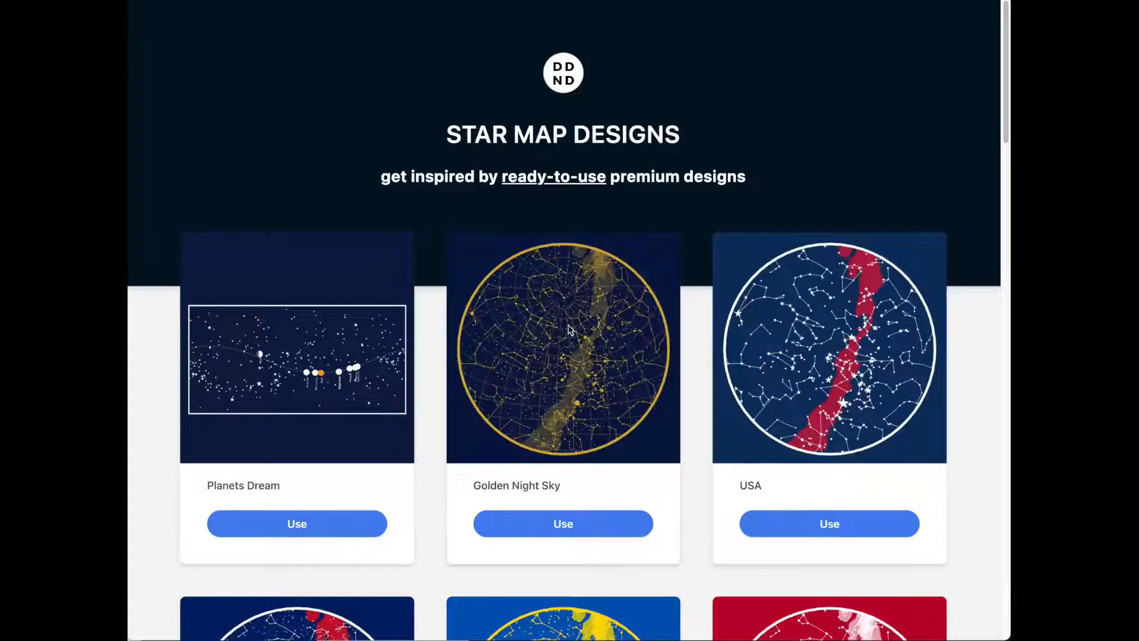
{"action": "scroll", "scroll_direction": "down", "scroll_amount": 3}
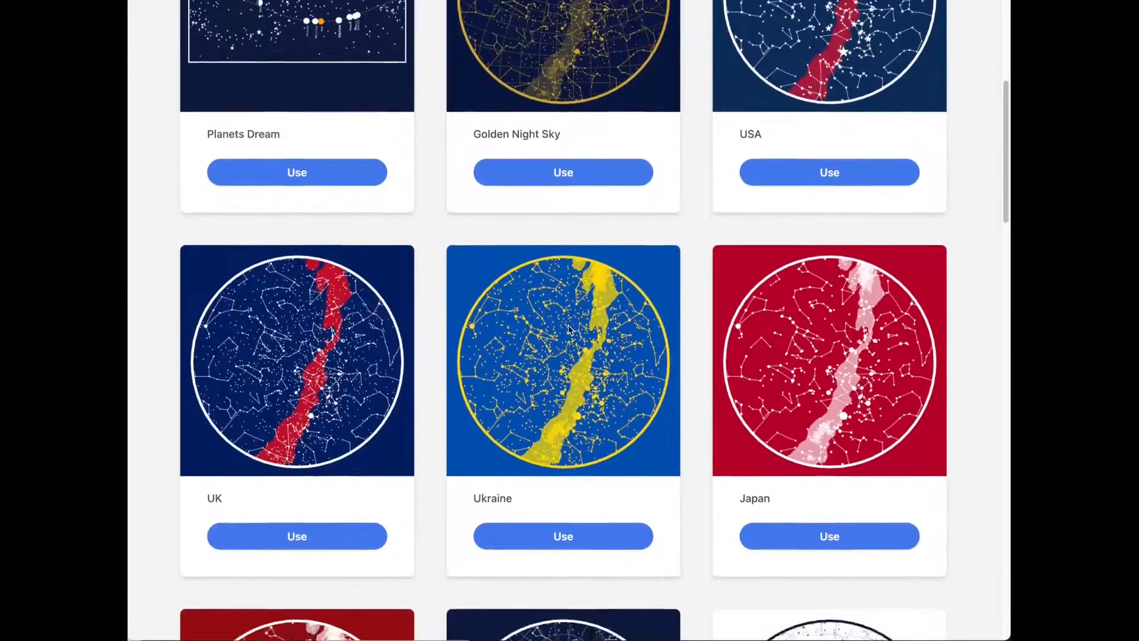
{"action": "scroll", "scroll_direction": "down", "scroll_amount": 3}
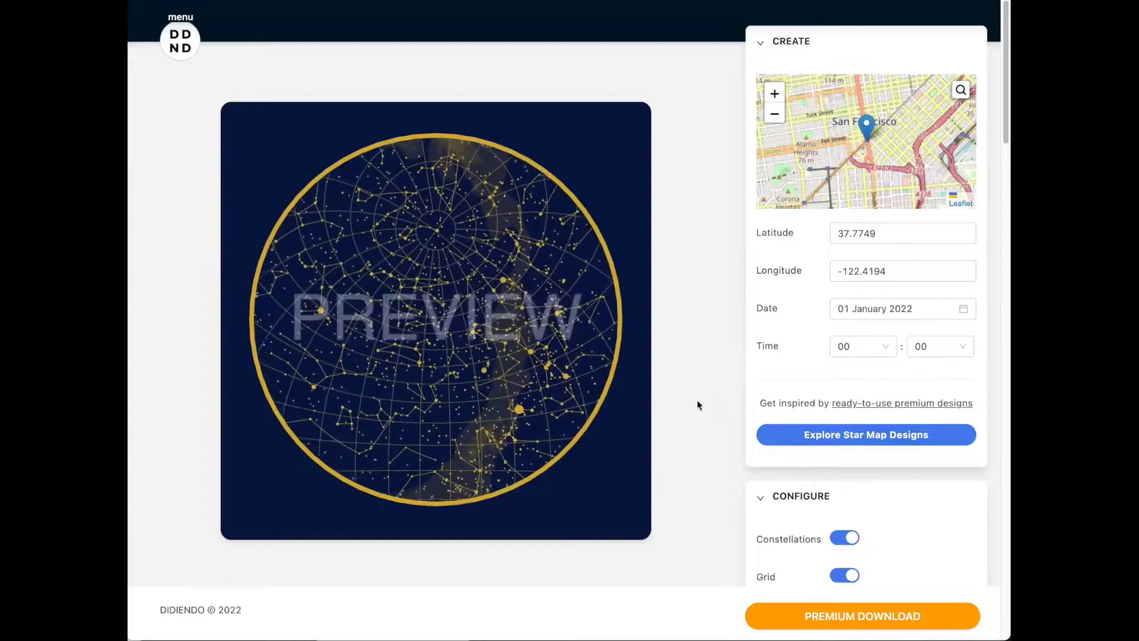
{"action": "scroll", "scroll_direction": "down", "scroll_amount": 3}
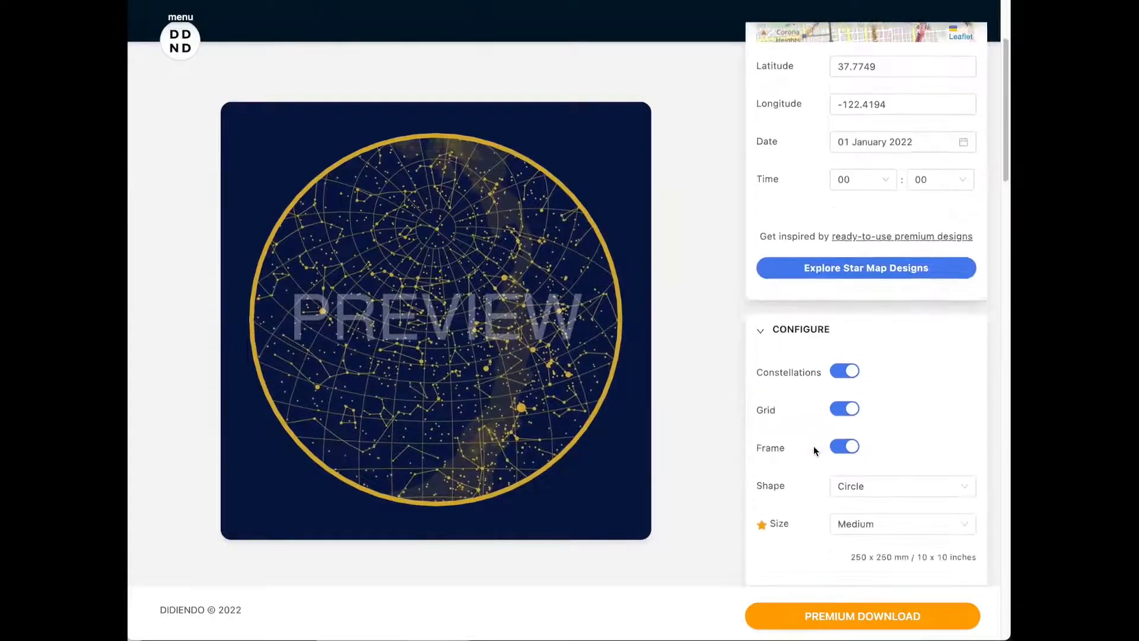
{"action": "scroll", "scroll_direction": "down", "scroll_amount": 3}
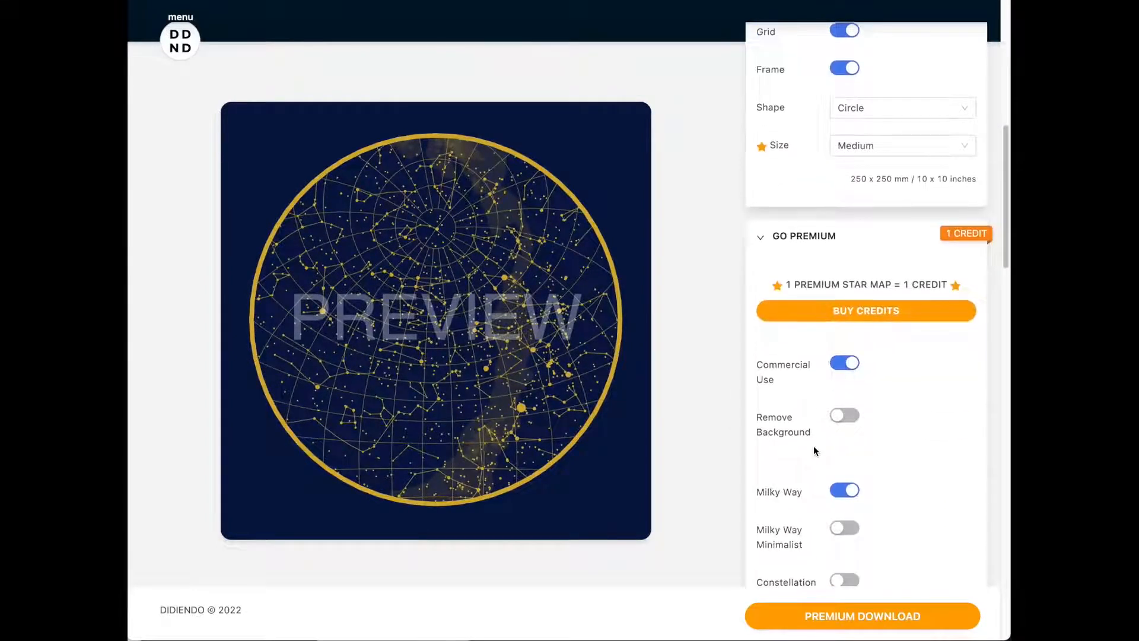
{"action": "scroll", "scroll_direction": "down", "scroll_amount": 3}
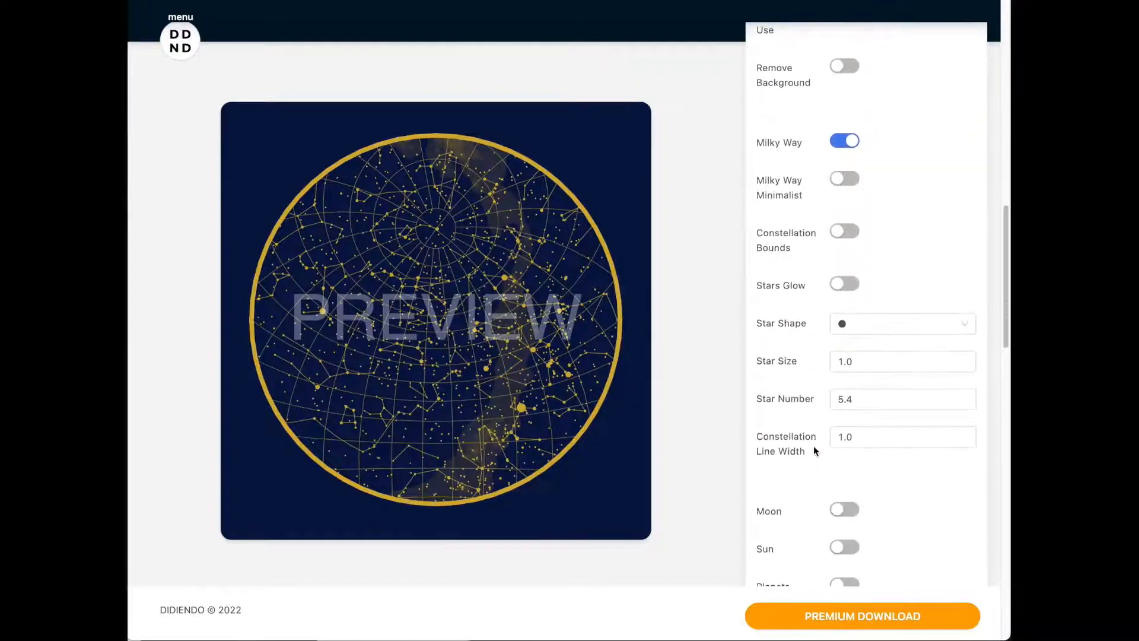
{"action": "scroll", "scroll_direction": "down", "scroll_amount": 3}
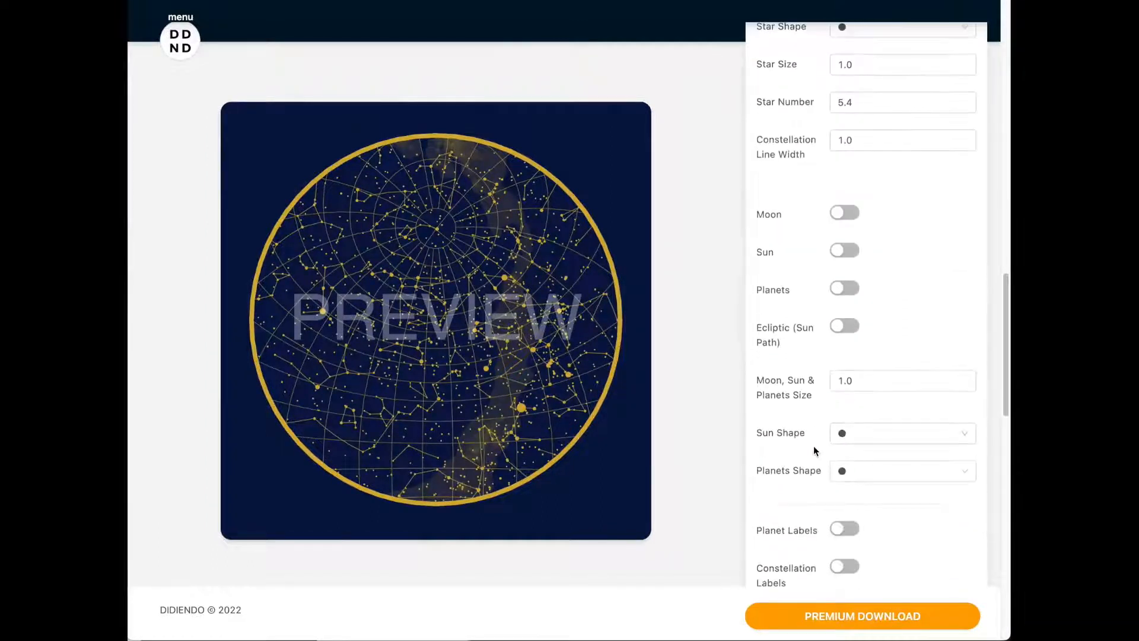
{"action": "scroll", "scroll_direction": "down", "scroll_amount": 3}
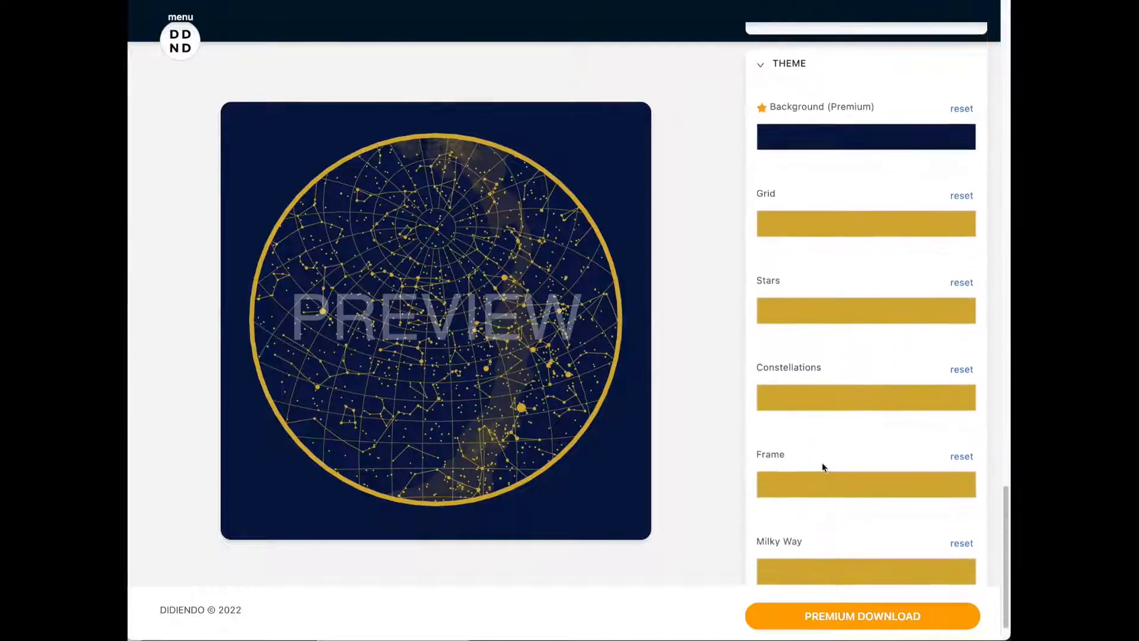
Start the premium download and enter the account email beginning 'contact@di'
{"action": "left_click", "coordinate": [862, 615]}
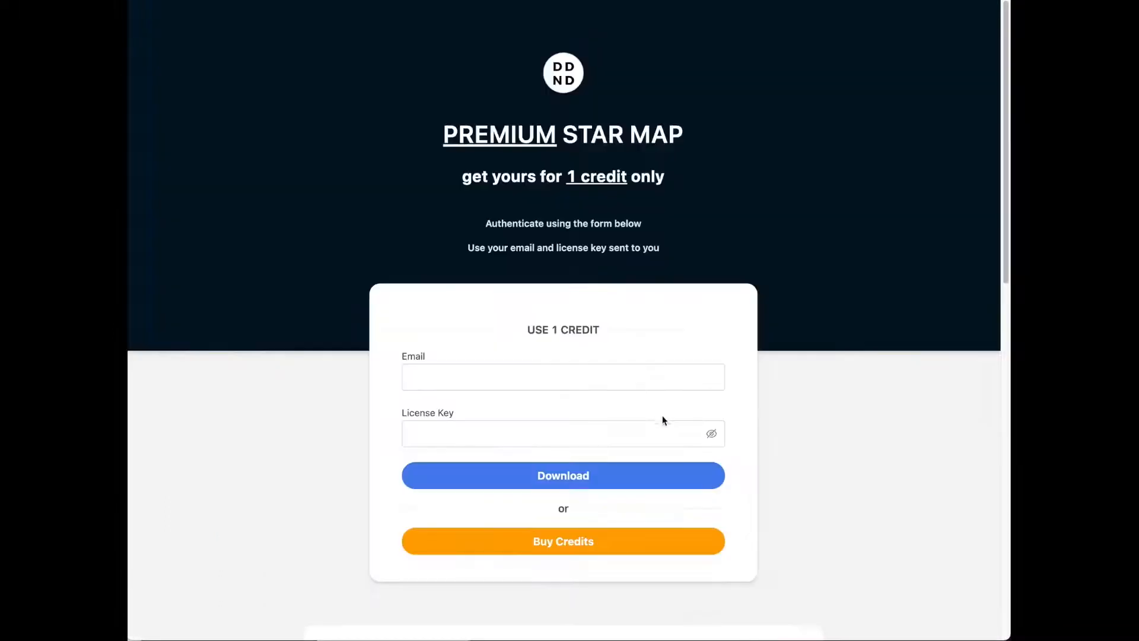
{"action": "left_click", "coordinate": [563, 376]}
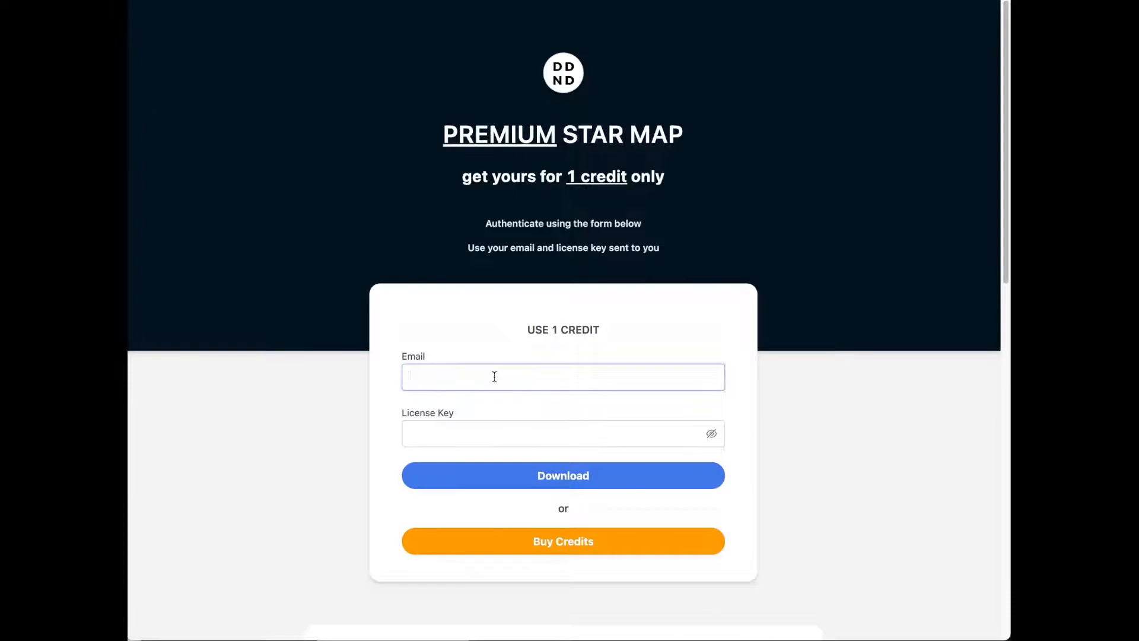
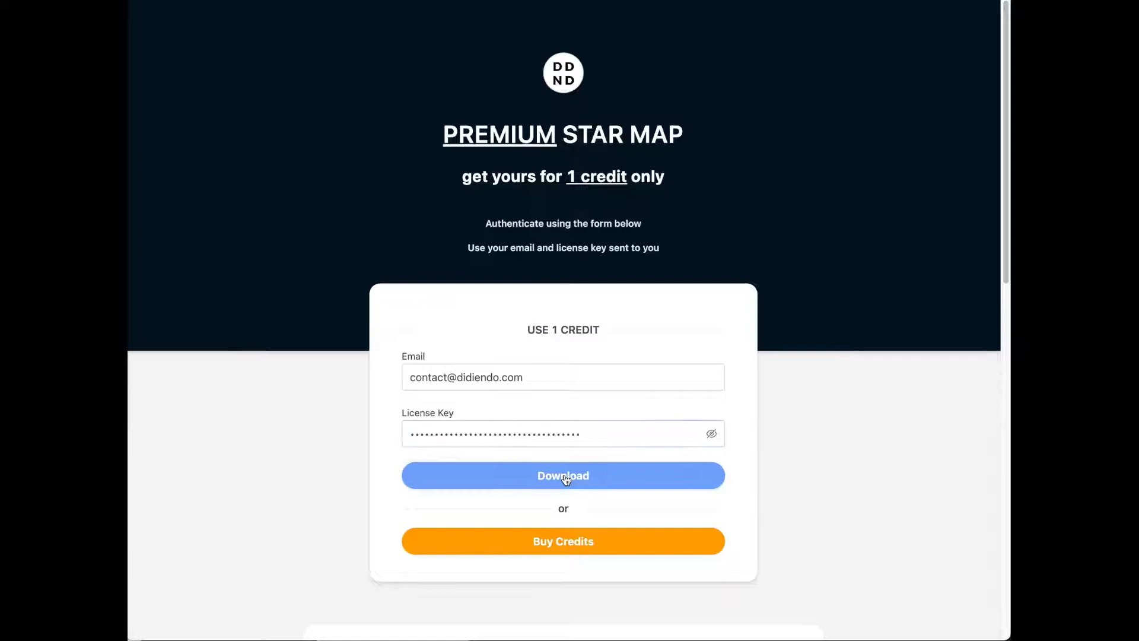
Download the premium map as starmap.png and scroll the Thank You page to view it
{"action": "left_click", "coordinate": [563, 475]}
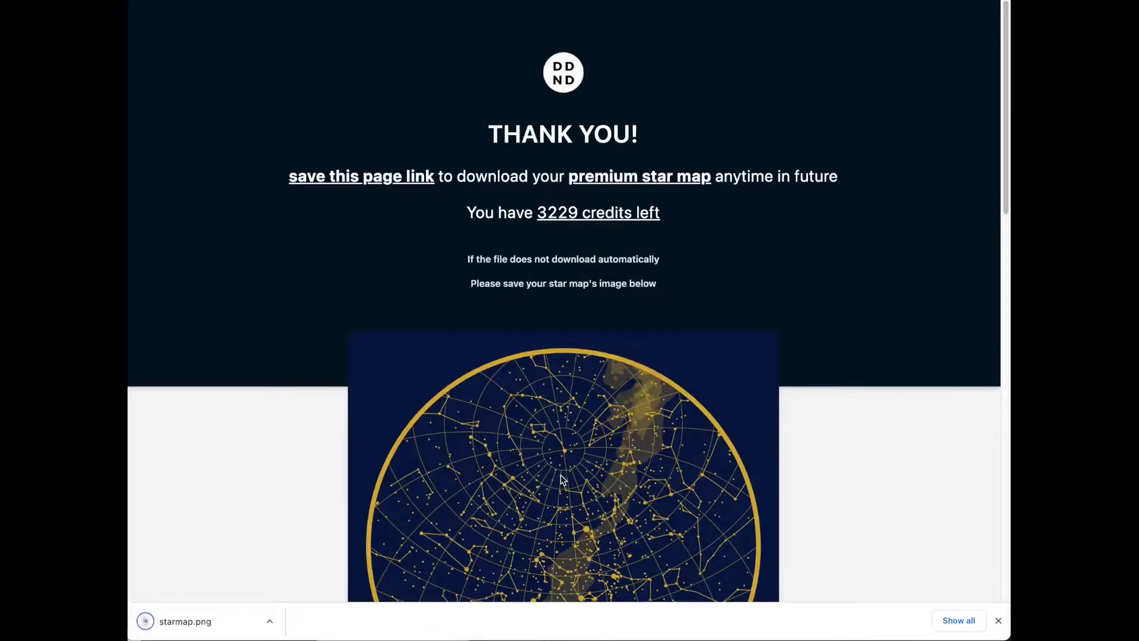
{"action": "scroll", "scroll_direction": "down", "scroll_amount": 3}
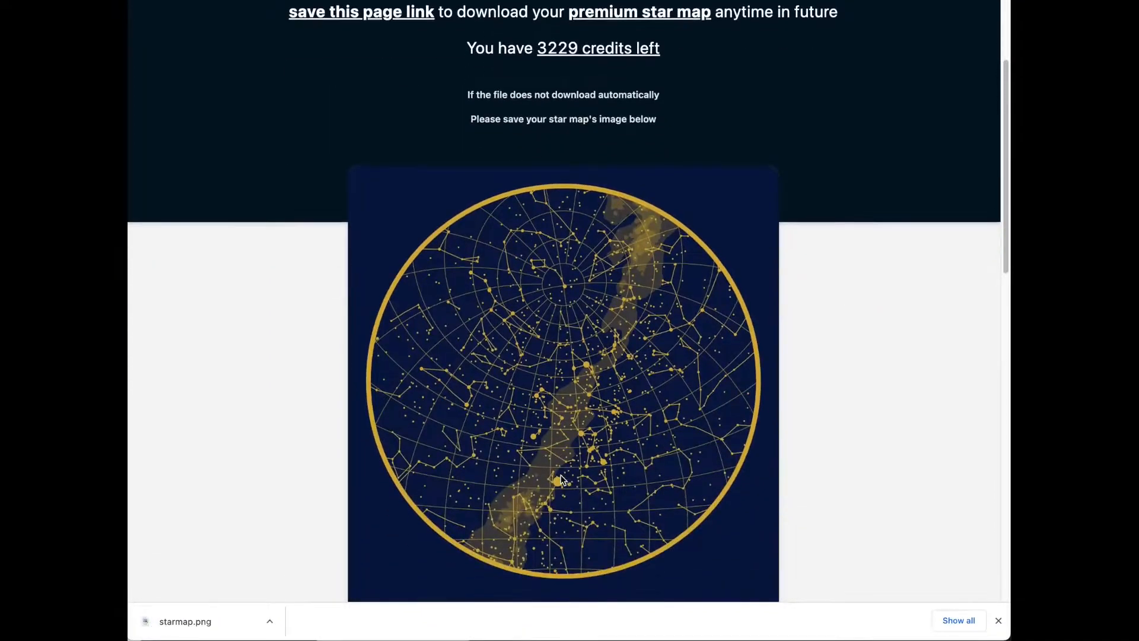
{"action": "scroll", "scroll_direction": "down", "scroll_amount": 3}
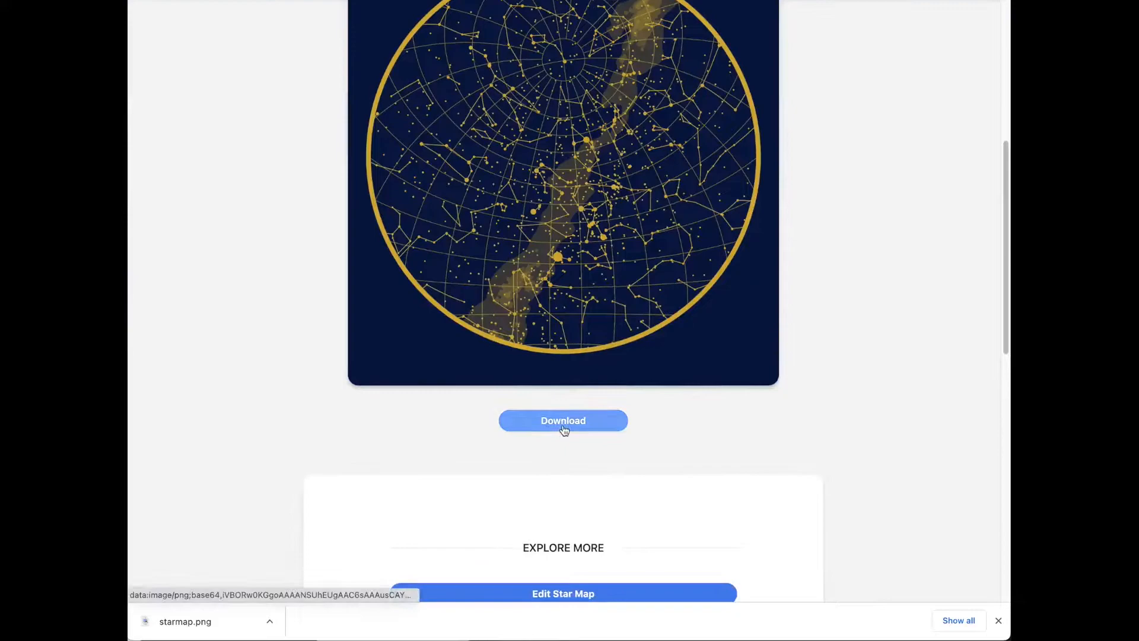